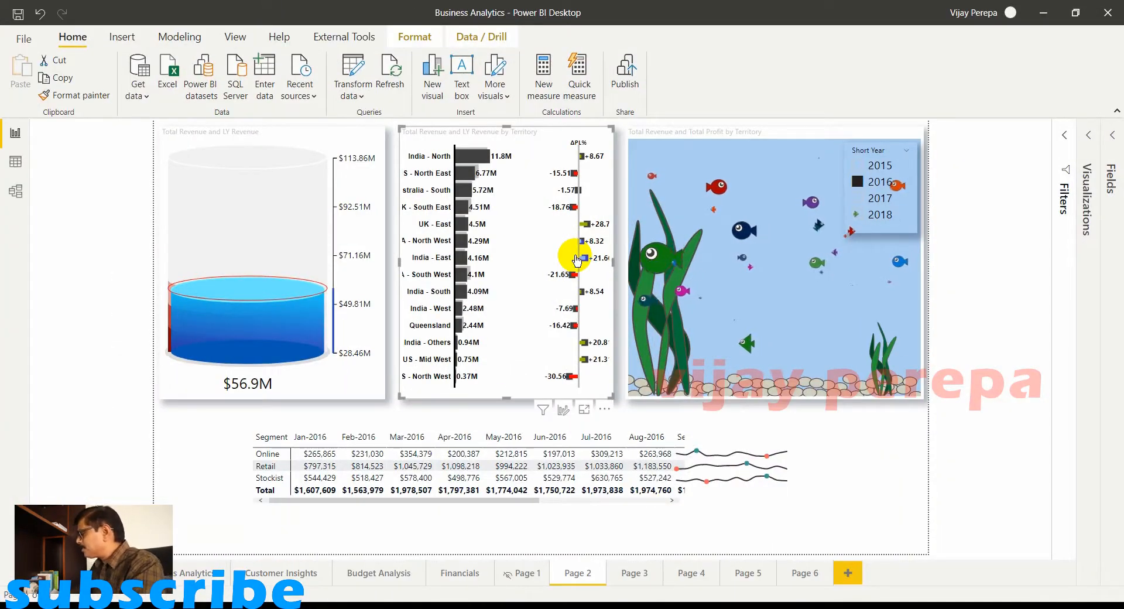
Add a new blank report page, Page 6.
{"action": "left_click", "coordinate": [804, 572]}
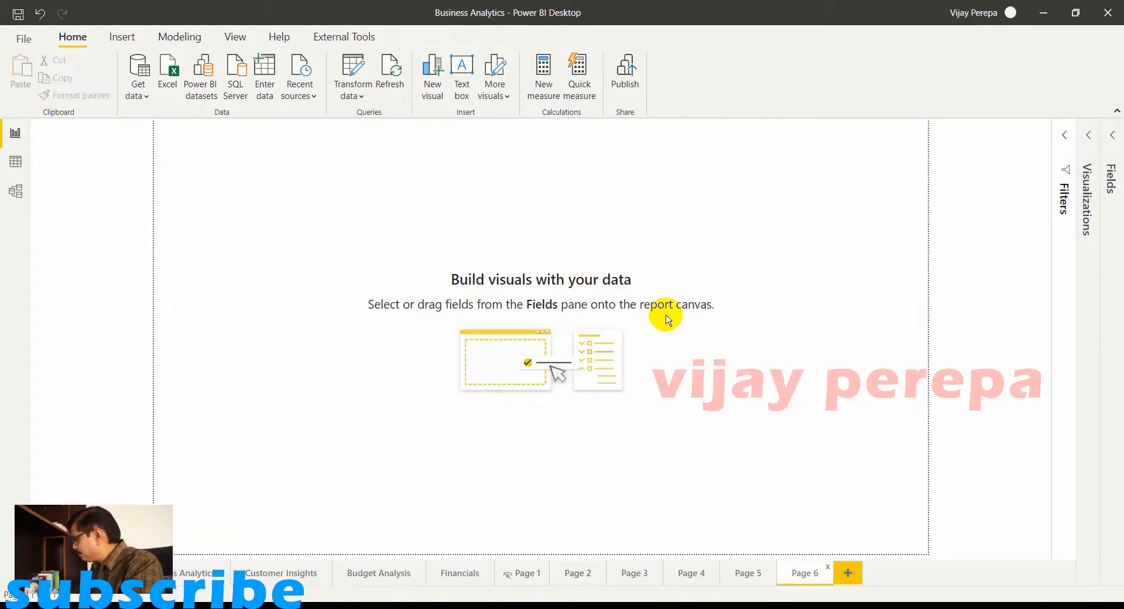
{"action": "mouse_move", "coordinate": [670, 301]}
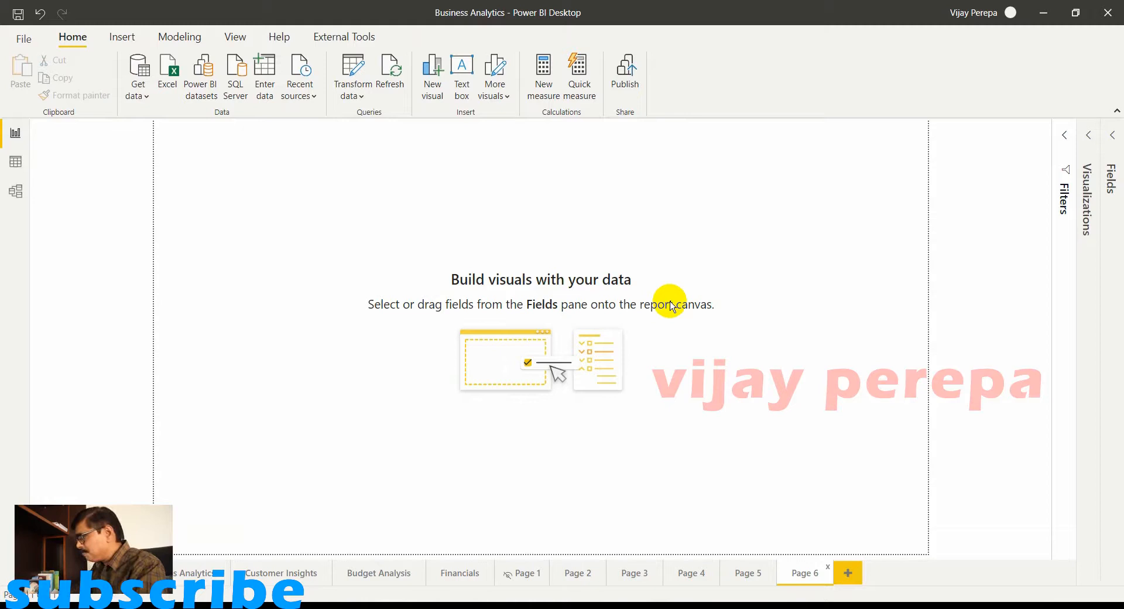
{"action": "mouse_move", "coordinate": [1088, 136]}
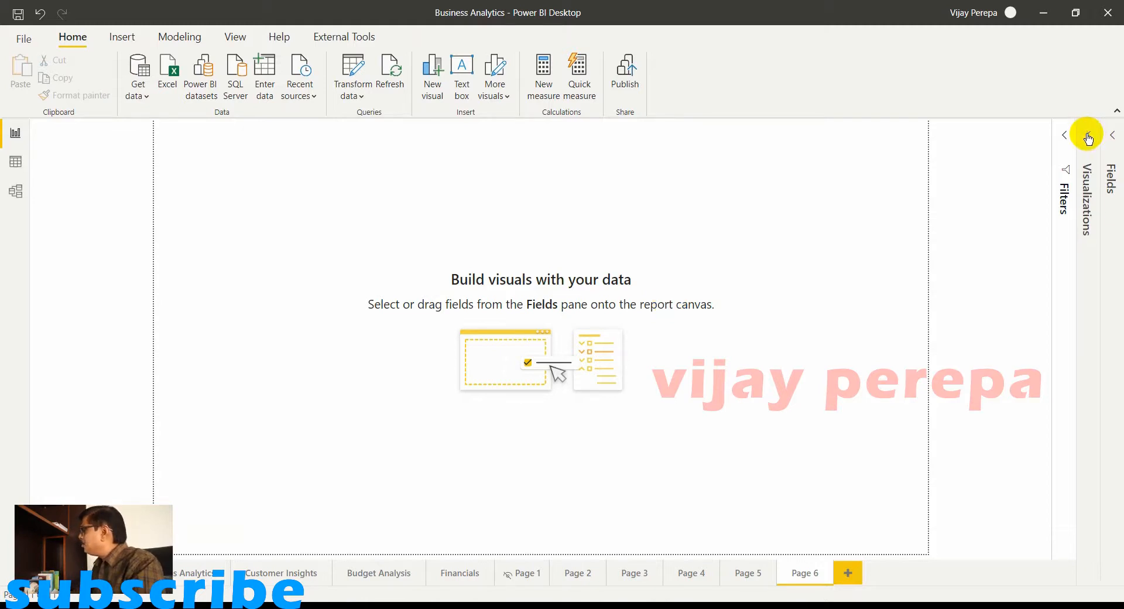
Open the Power BI Visuals store through Get more visuals in the Visualizations pane.
{"action": "left_click", "coordinate": [1088, 136]}
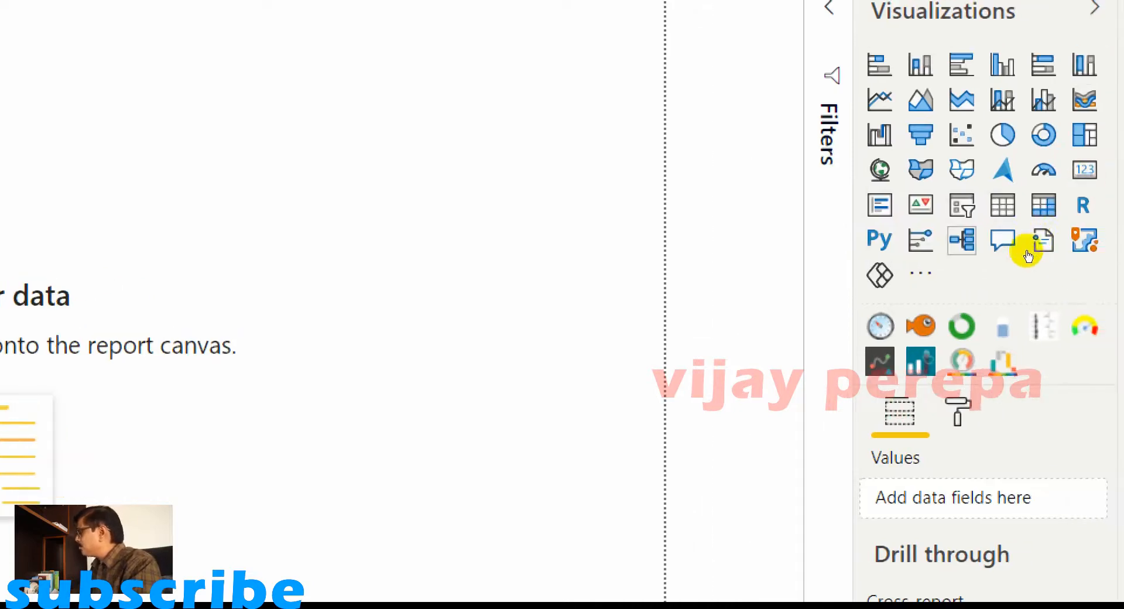
{"action": "left_click", "coordinate": [920, 273]}
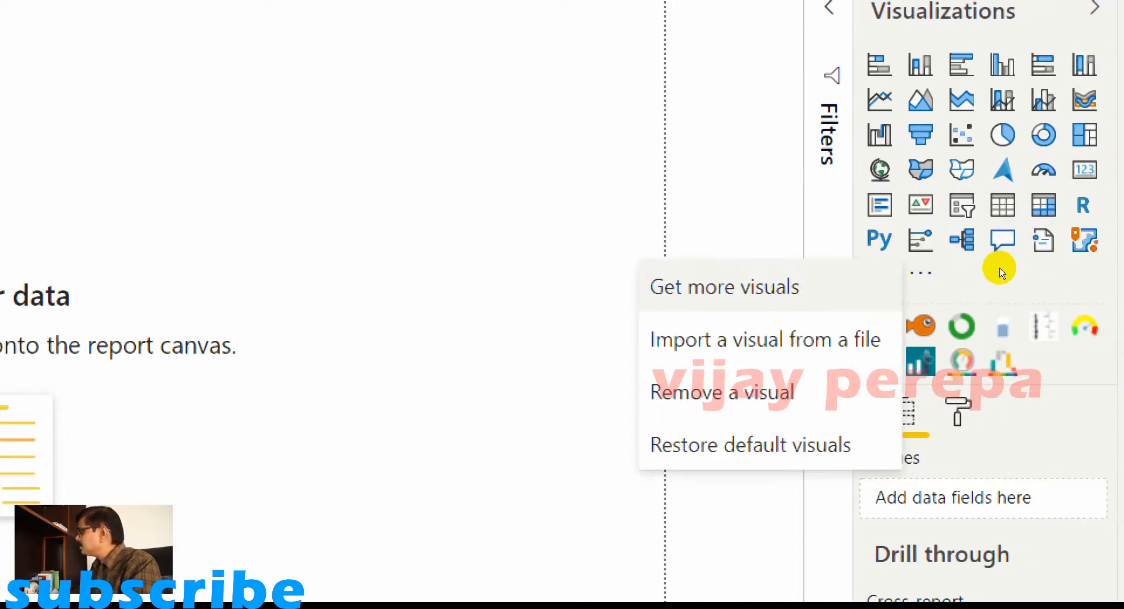
{"action": "left_click", "coordinate": [724, 286]}
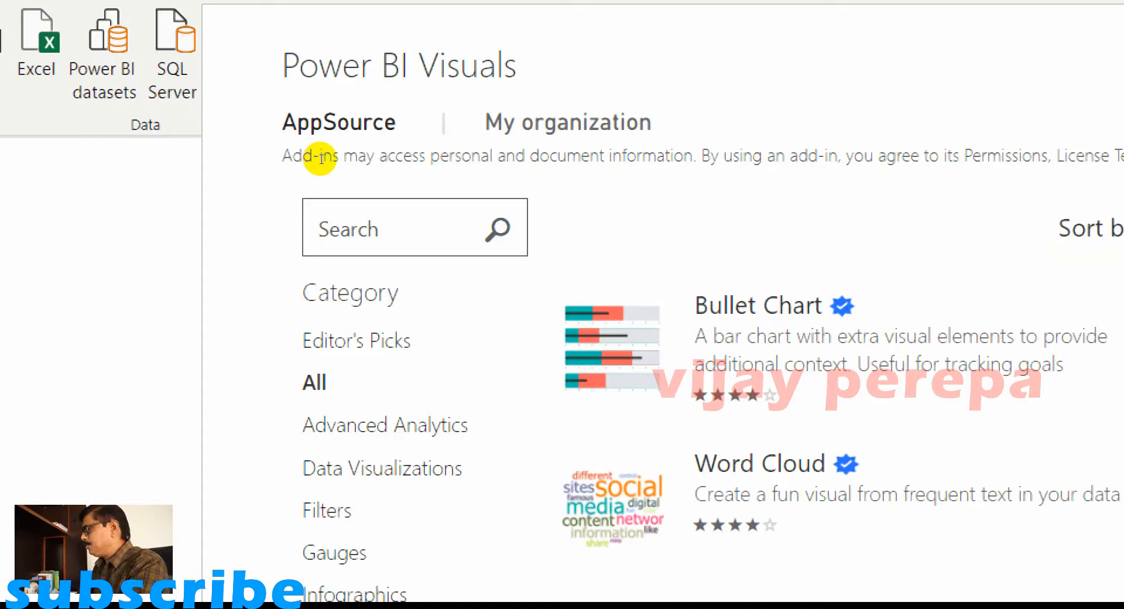
Search AppSource for 'variance' to find the 3AG Systems Bar Chart With Relative Variance.
{"action": "type", "text": "variance"}
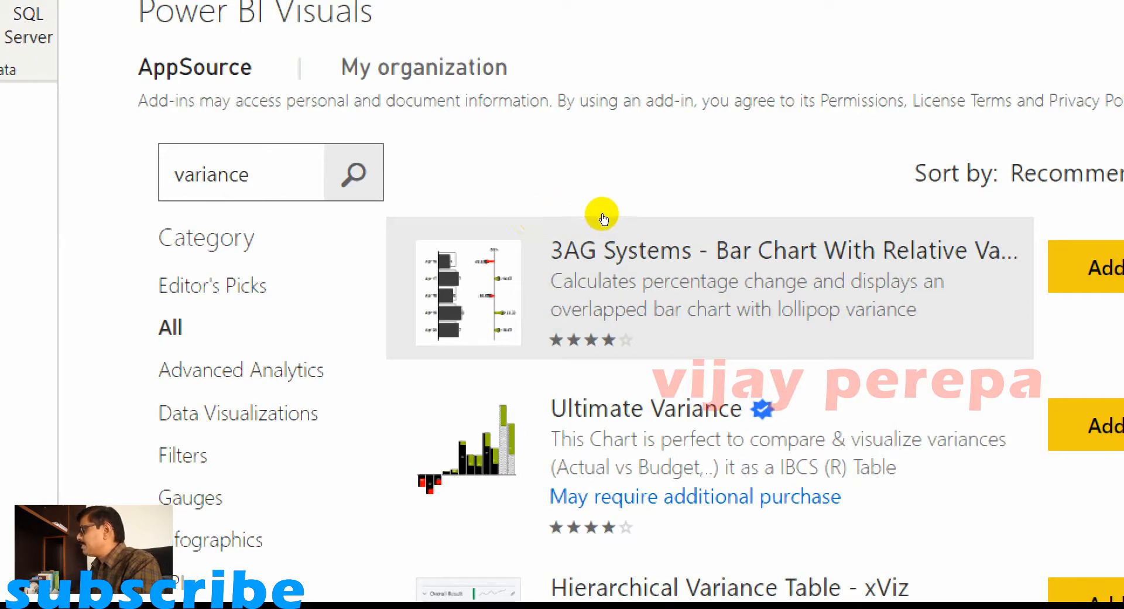
{"action": "mouse_move", "coordinate": [621, 240]}
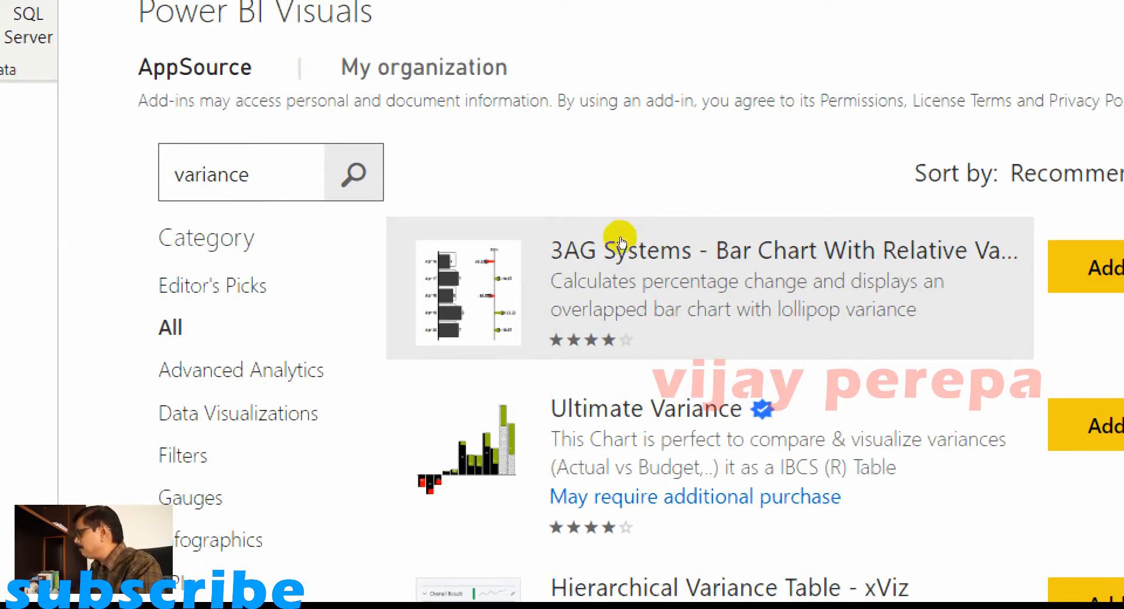
{"action": "mouse_move", "coordinate": [559, 240]}
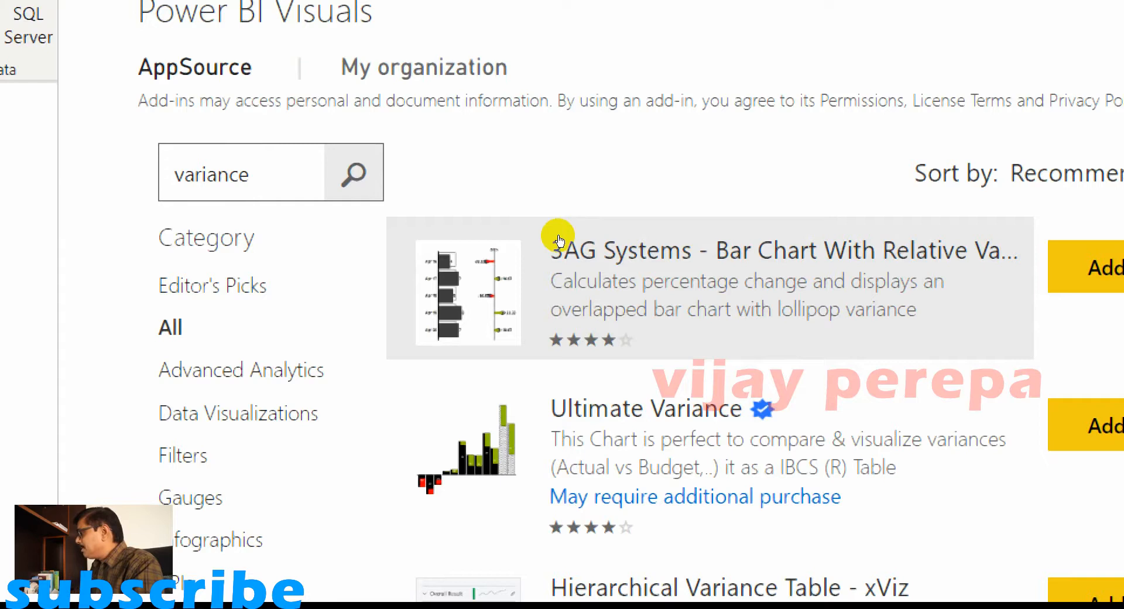
{"action": "mouse_move", "coordinate": [554, 271]}
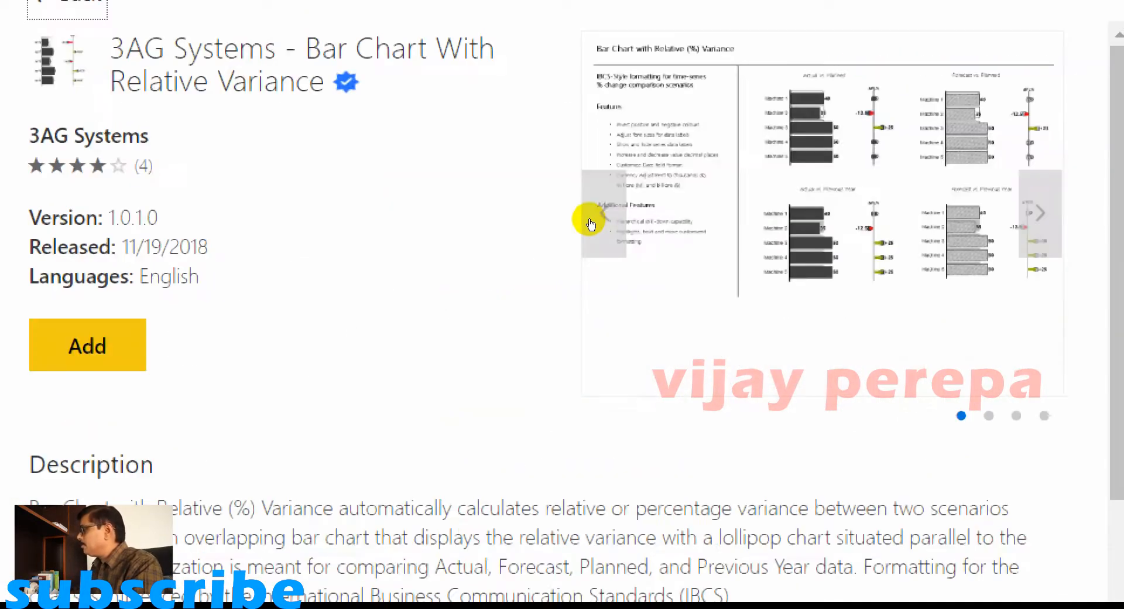
Review the 3AG Bar Chart With Relative Variance details, then close the visuals store.
{"action": "scroll", "scroll_direction": "down", "scroll_amount": 3}
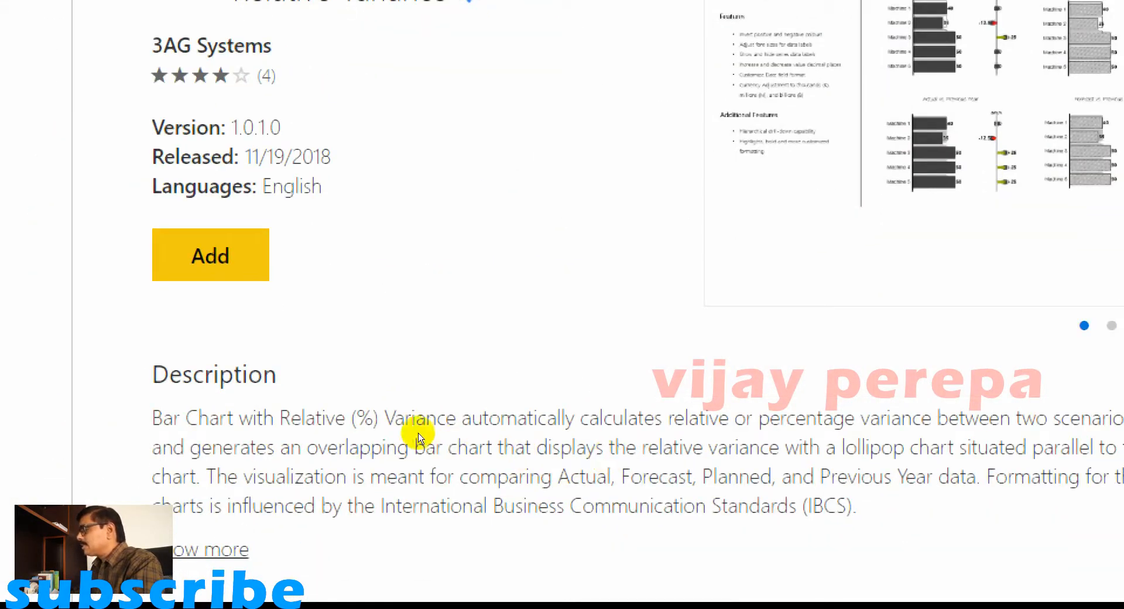
{"action": "mouse_move", "coordinate": [427, 398]}
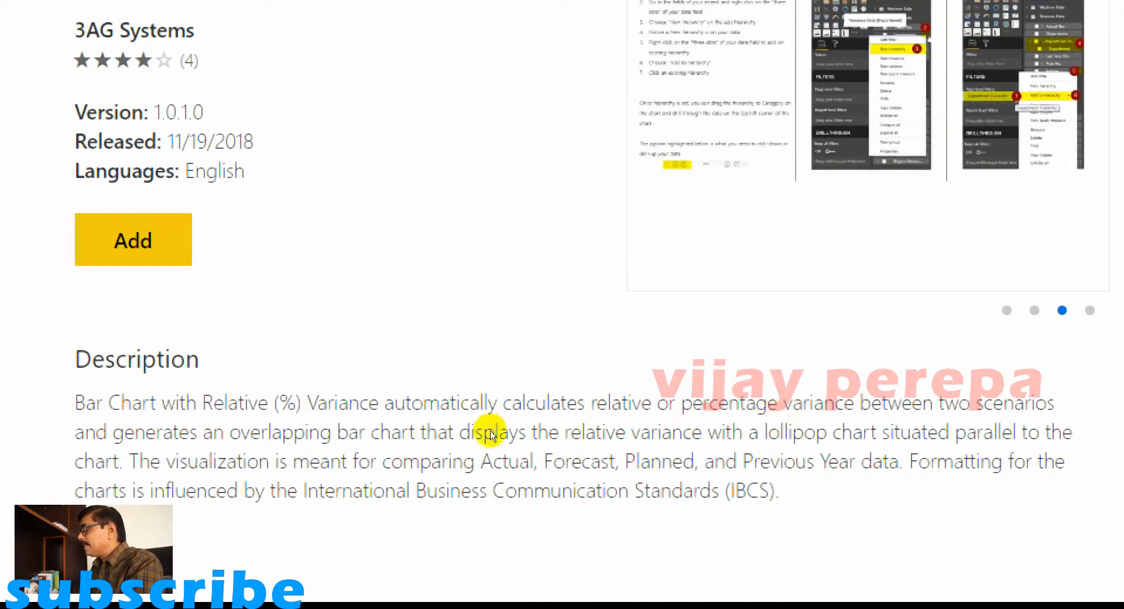
{"action": "mouse_move", "coordinate": [610, 412]}
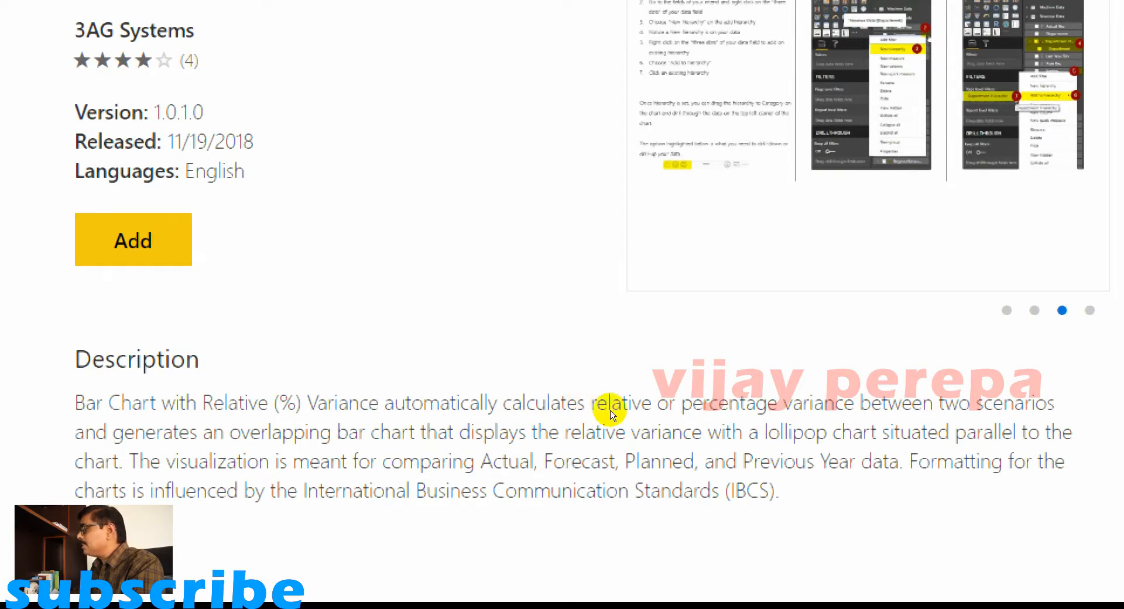
{"action": "left_click", "coordinate": [1090, 309]}
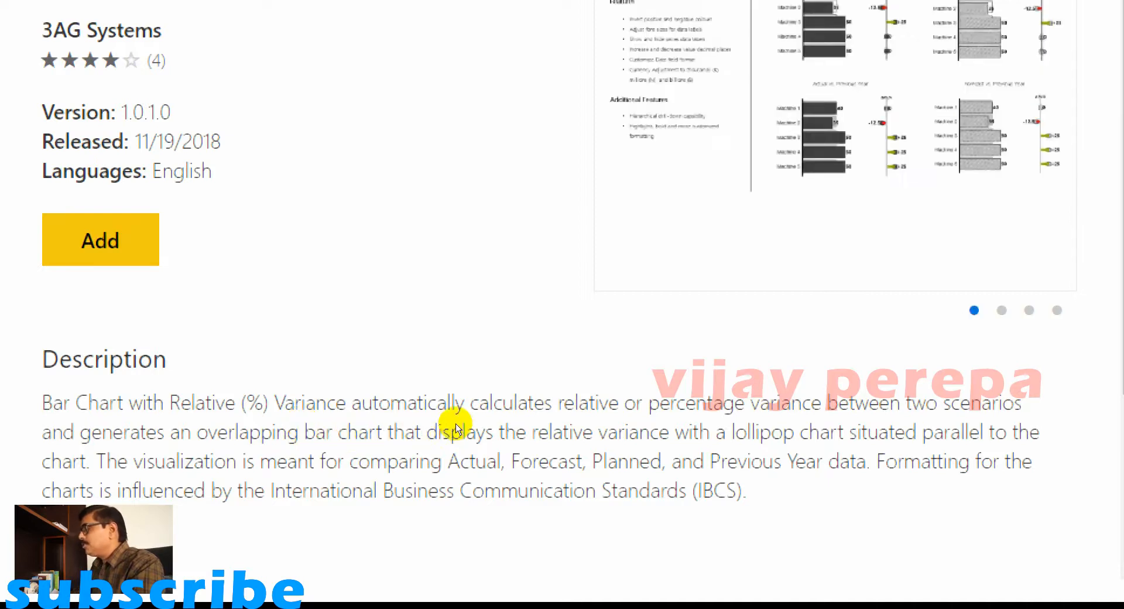
{"action": "mouse_move", "coordinate": [478, 426]}
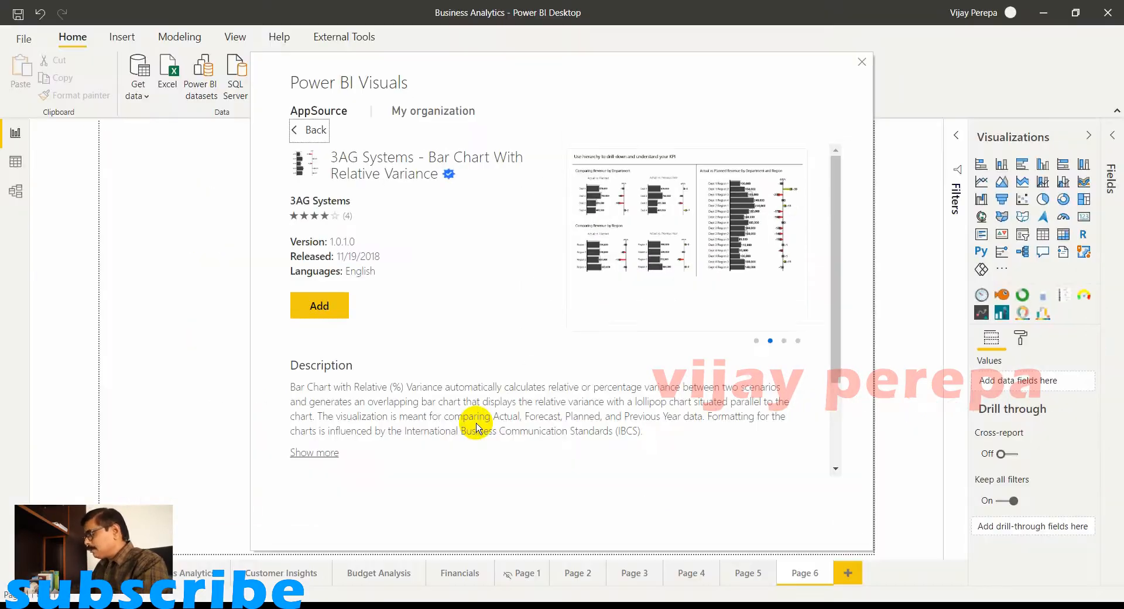
{"action": "mouse_move", "coordinate": [862, 63]}
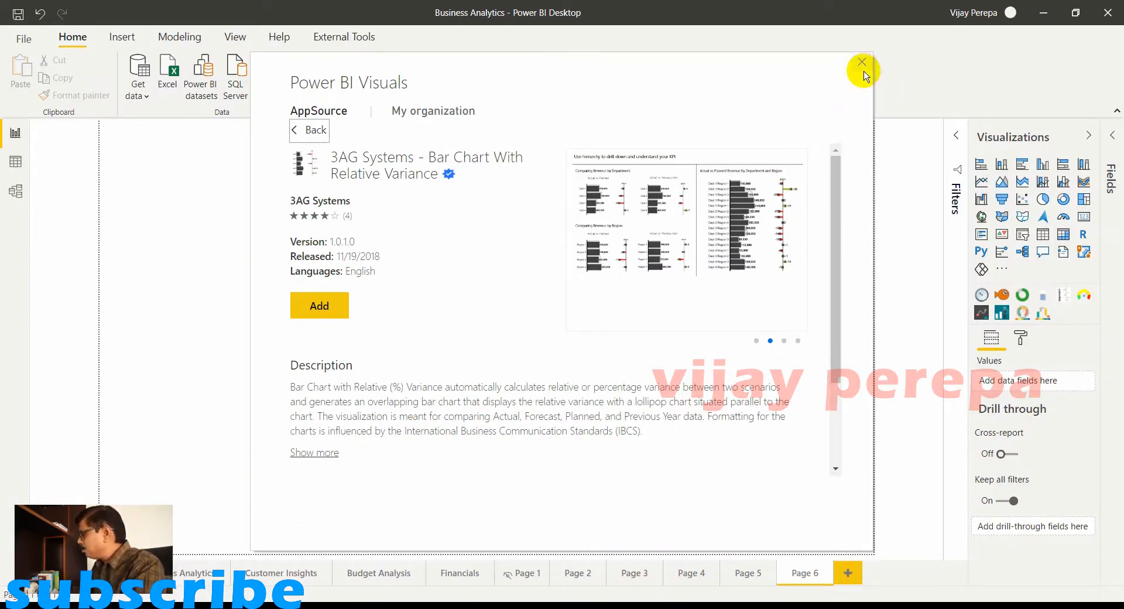
{"action": "left_click", "coordinate": [862, 62]}
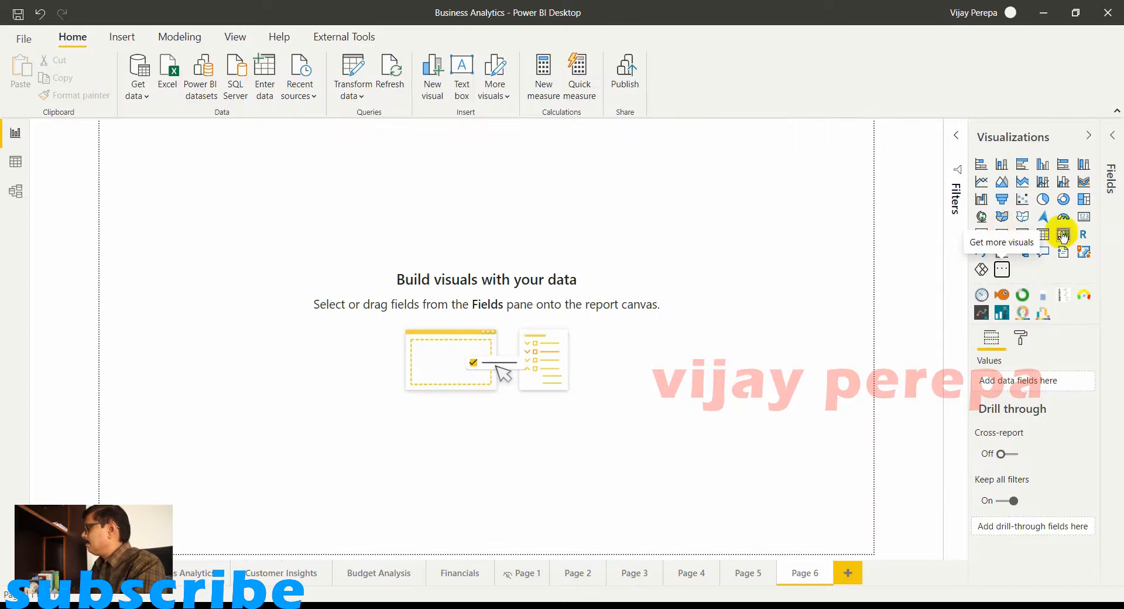
{"action": "mouse_move", "coordinate": [1094, 276]}
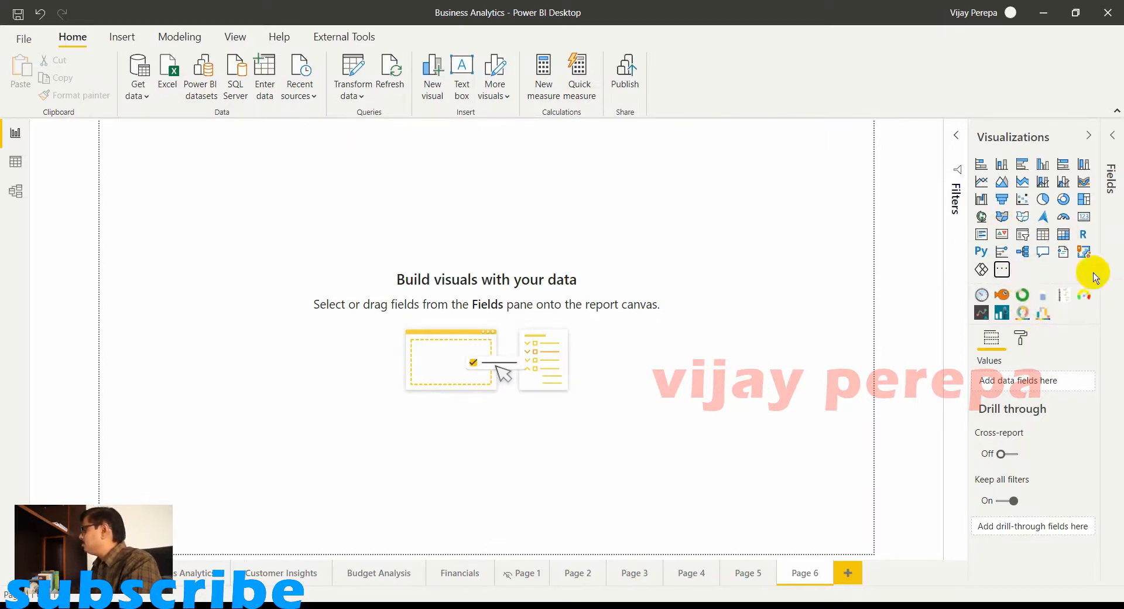
{"action": "mouse_move", "coordinate": [1063, 296]}
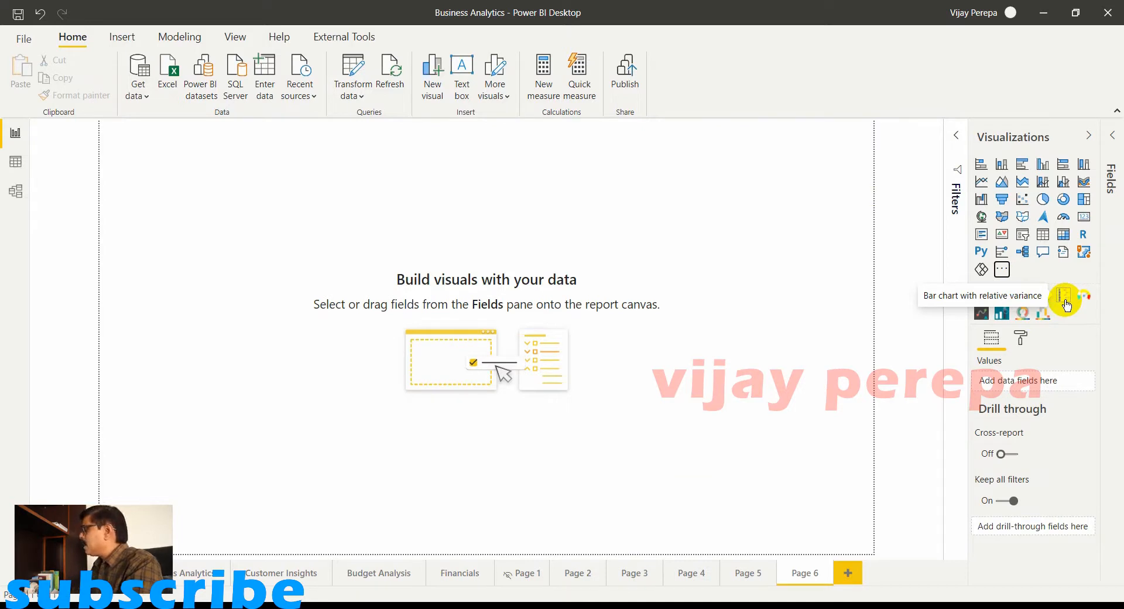
Insert an empty 3AG Bar chart with relative variance visual on Page 6.
{"action": "left_click", "coordinate": [1063, 296]}
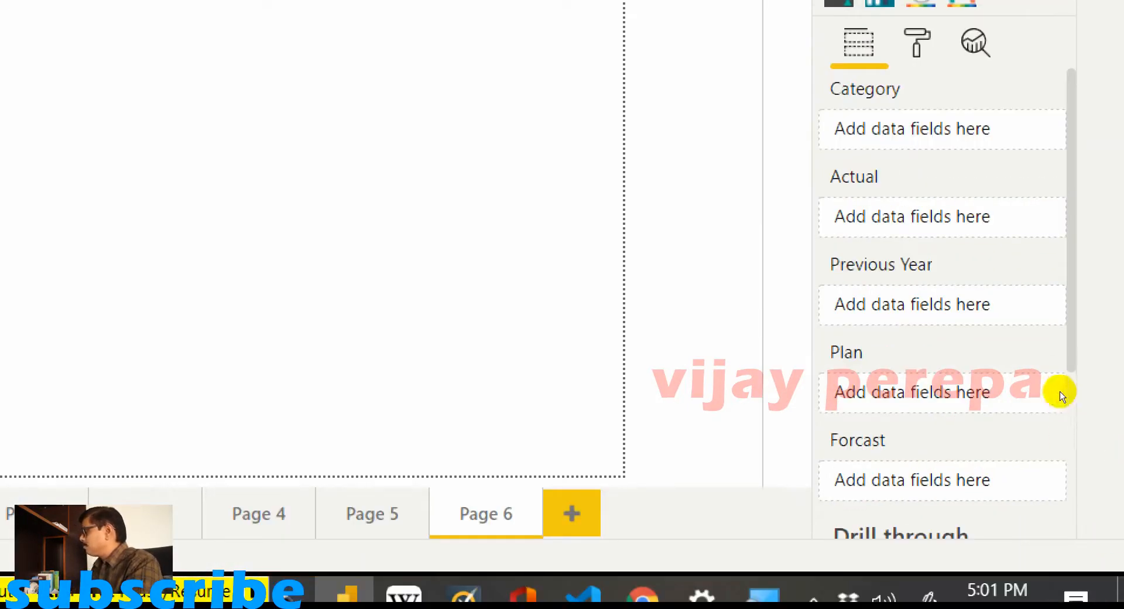
{"action": "mouse_move", "coordinate": [989, 366]}
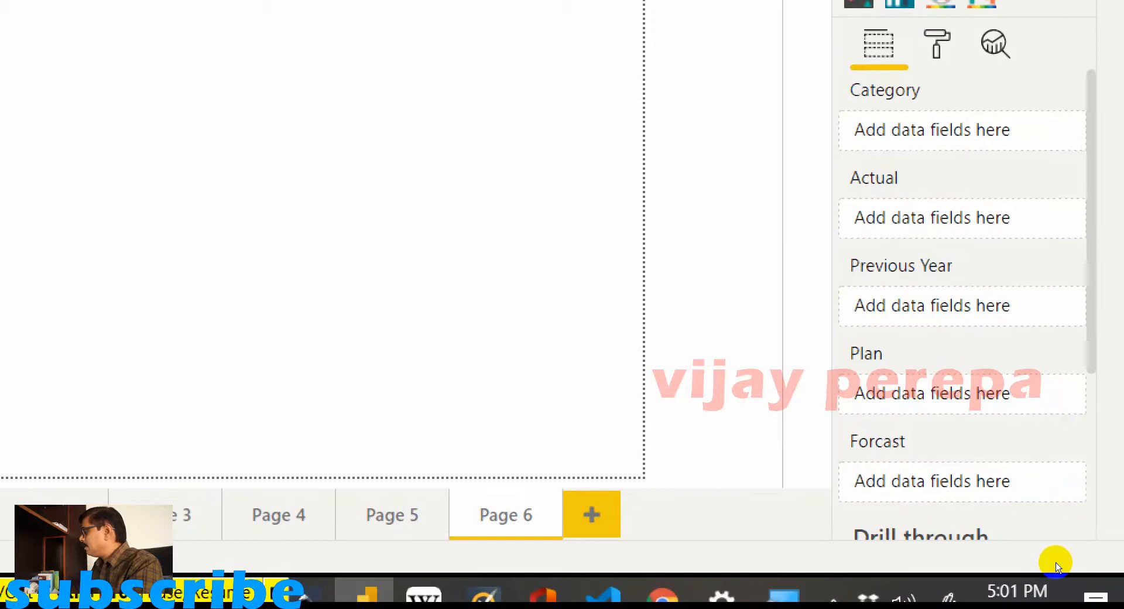
{"action": "mouse_move", "coordinate": [1020, 509]}
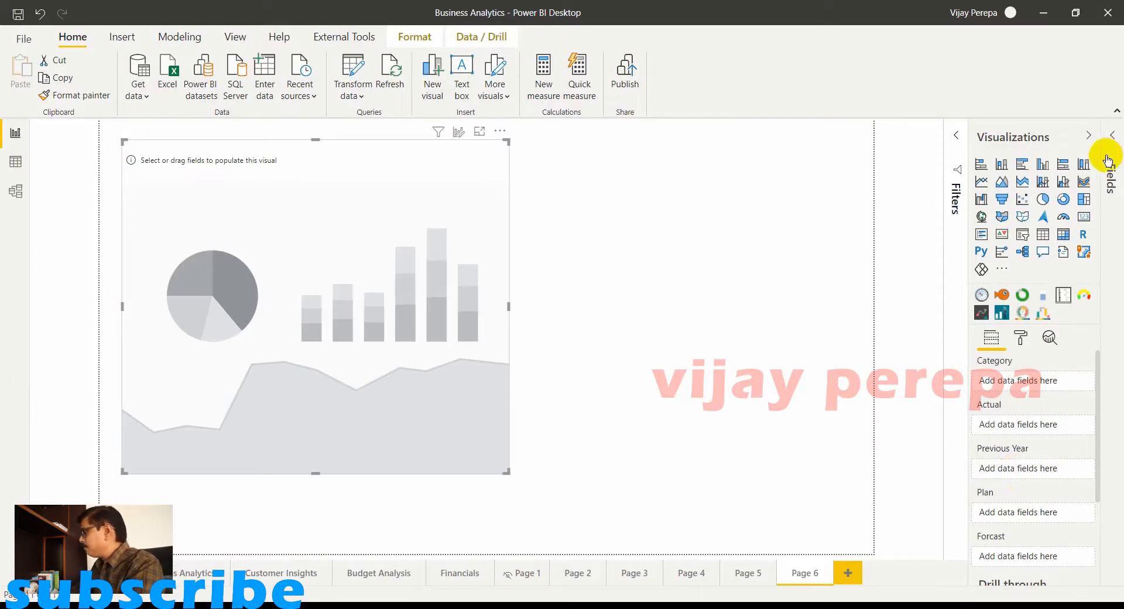
Fill the chart with Territory as category, Total Revenue as Actual and LY Revenue as Previous Year.
{"action": "left_click", "coordinate": [1107, 137]}
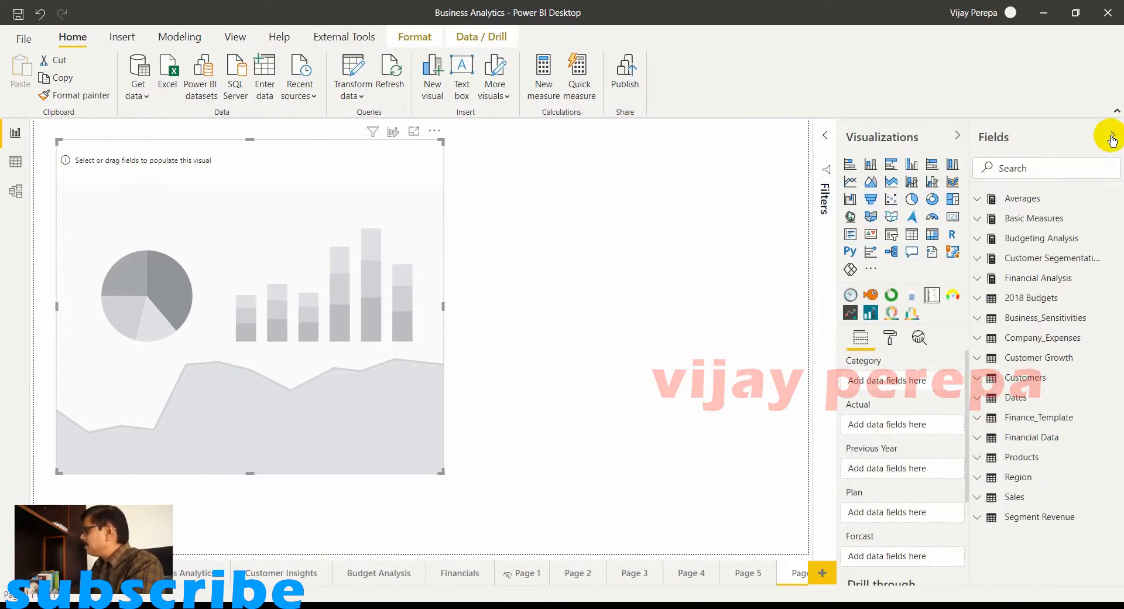
{"action": "mouse_move", "coordinate": [1006, 493]}
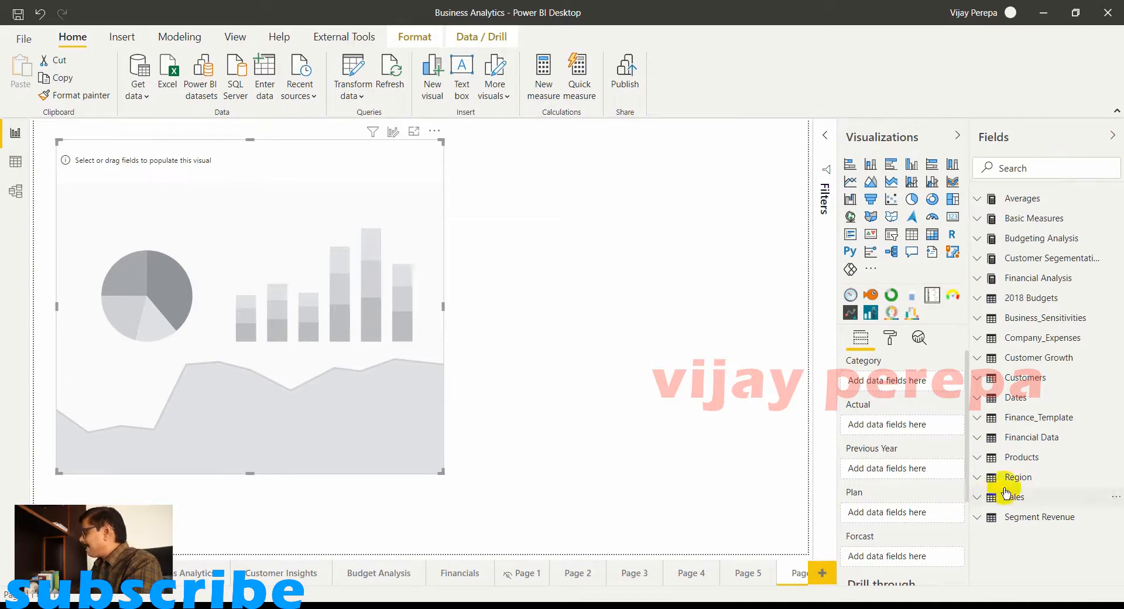
{"action": "left_click", "coordinate": [1017, 476]}
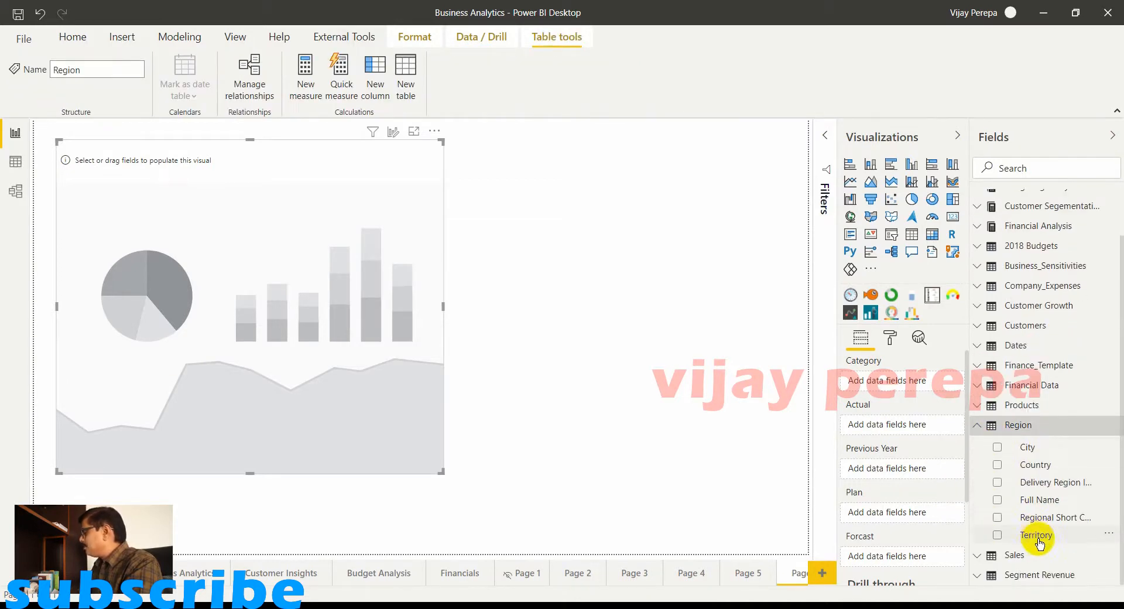
{"action": "left_click", "coordinate": [997, 535]}
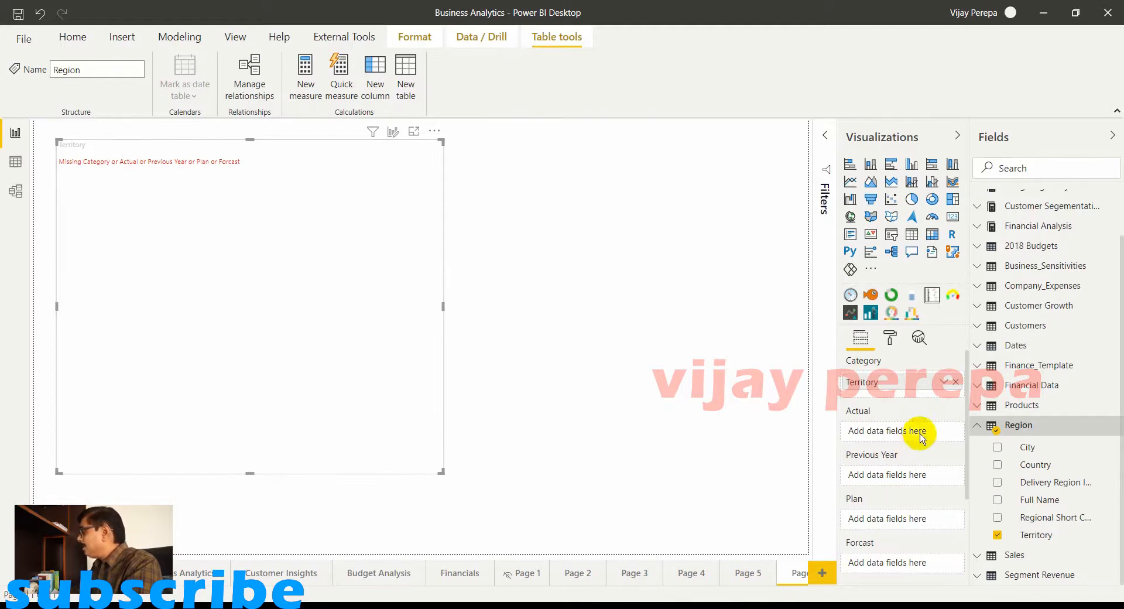
{"action": "scroll", "scroll_direction": "up", "scroll_amount": 3}
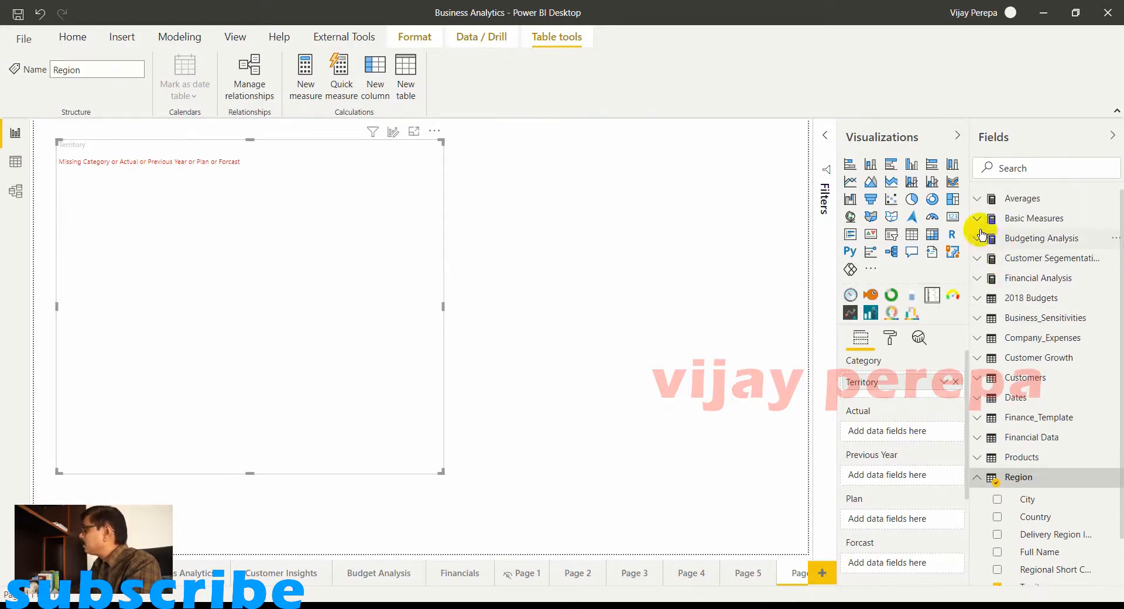
{"action": "left_click", "coordinate": [977, 219]}
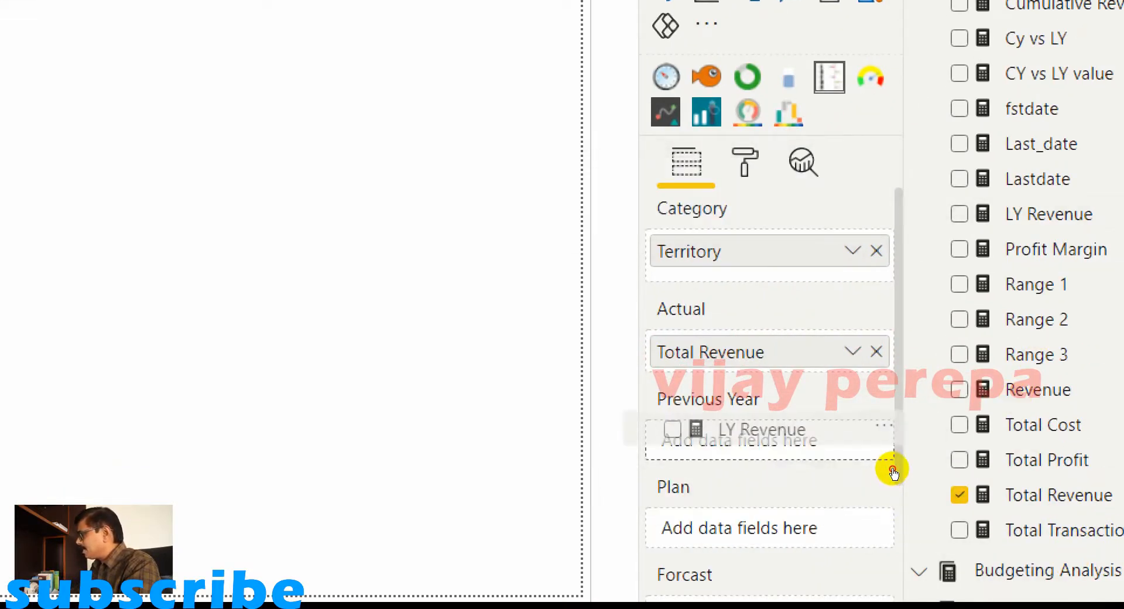
{"action": "left_click", "coordinate": [959, 213]}
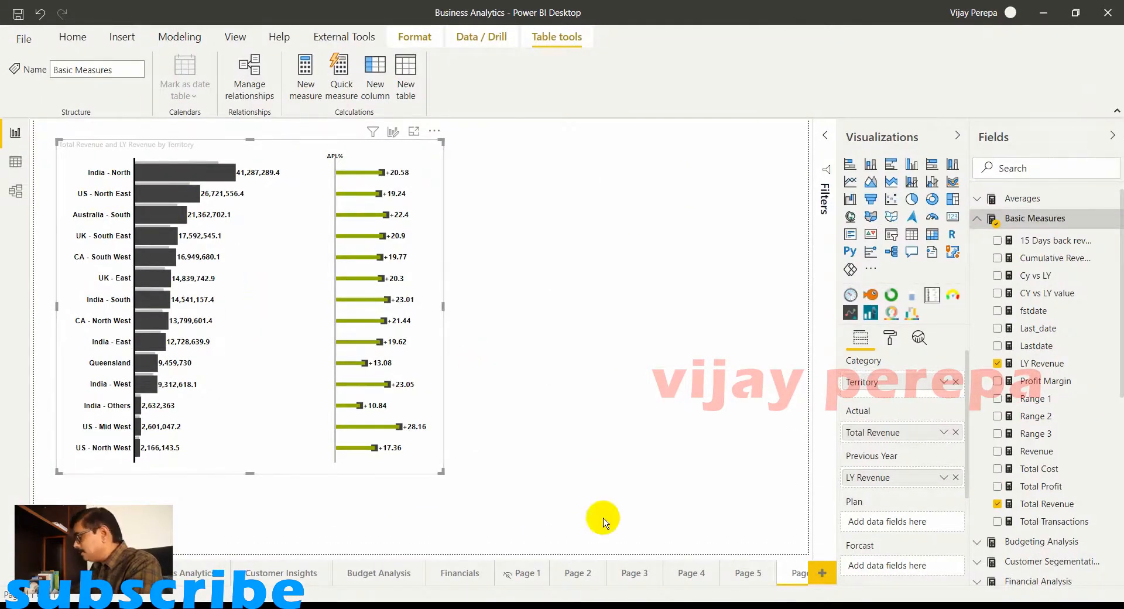
{"action": "mouse_move", "coordinate": [645, 345]}
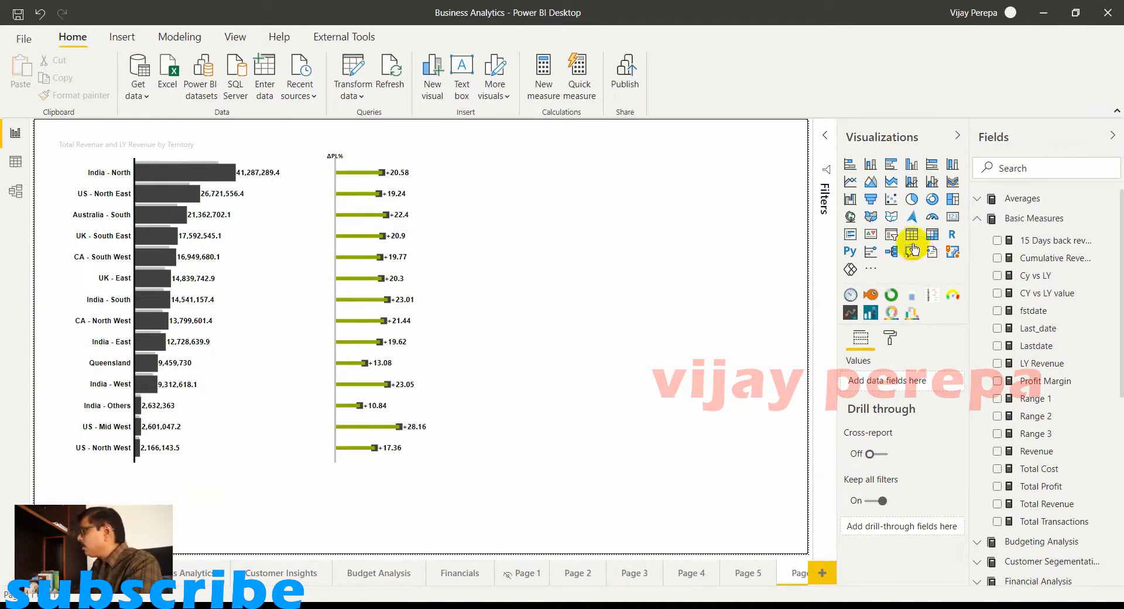
Add a slicer bound to the Dates table's Short Year field.
{"action": "left_click", "coordinate": [912, 233]}
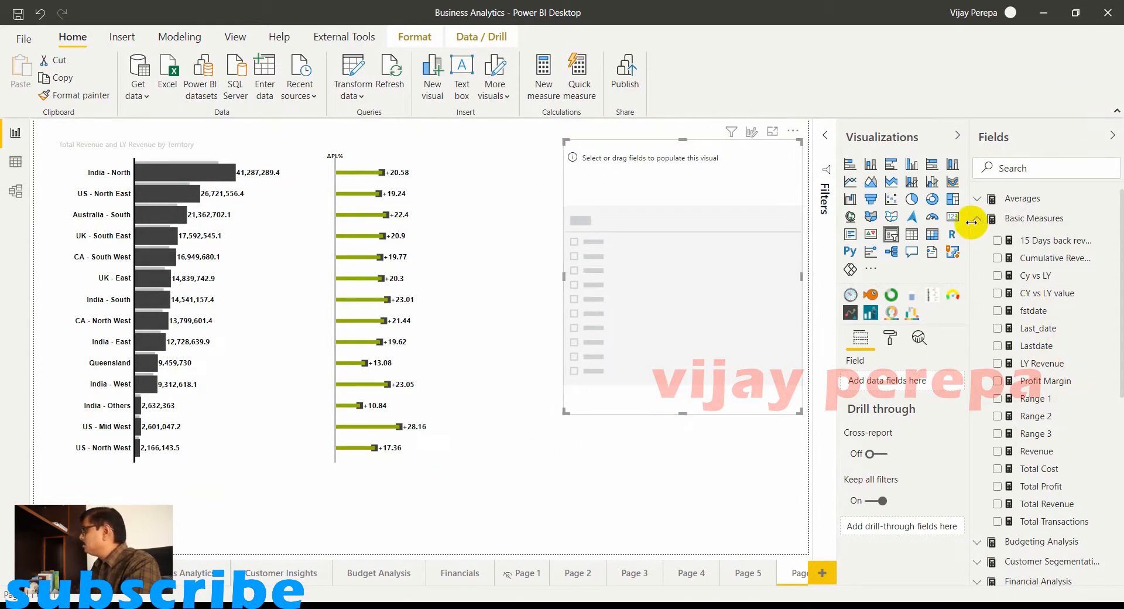
{"action": "left_click", "coordinate": [1034, 217]}
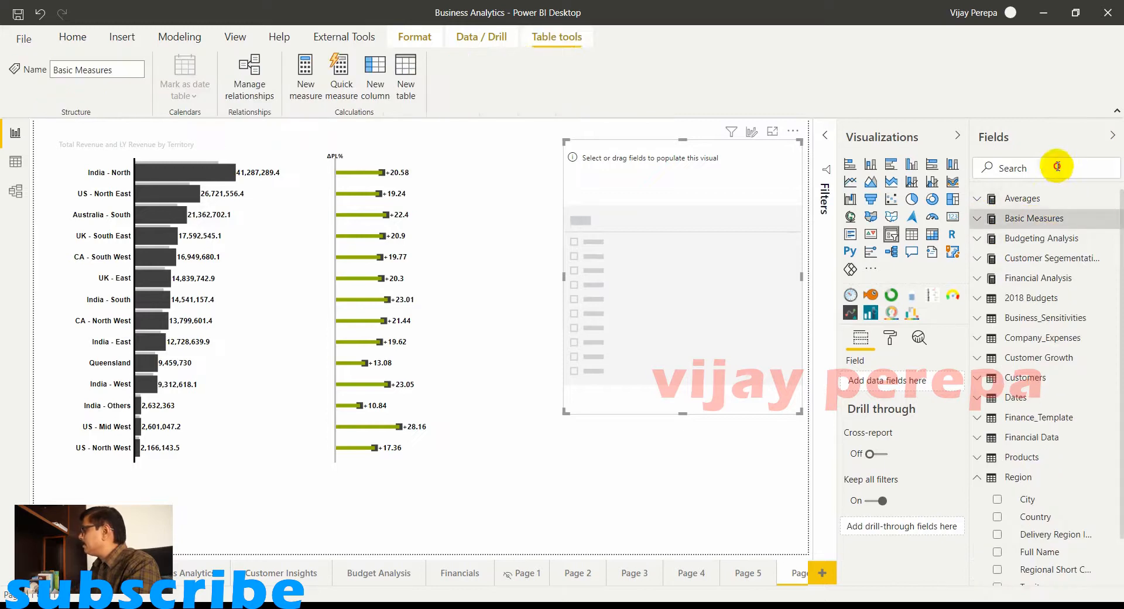
{"action": "type", "text": "so"}
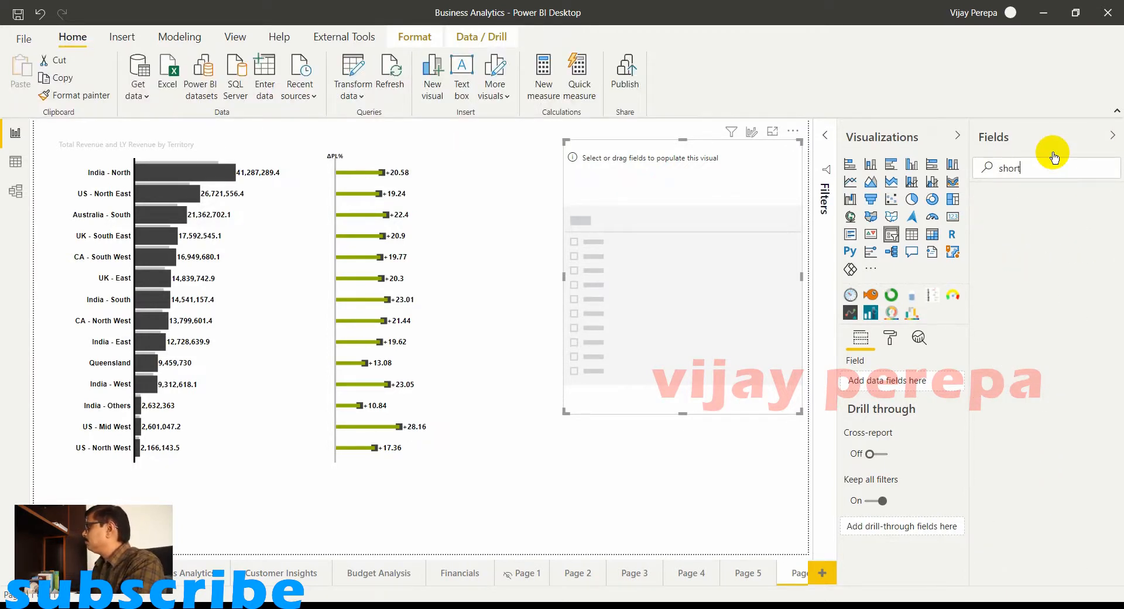
{"action": "type", "text": "y"}
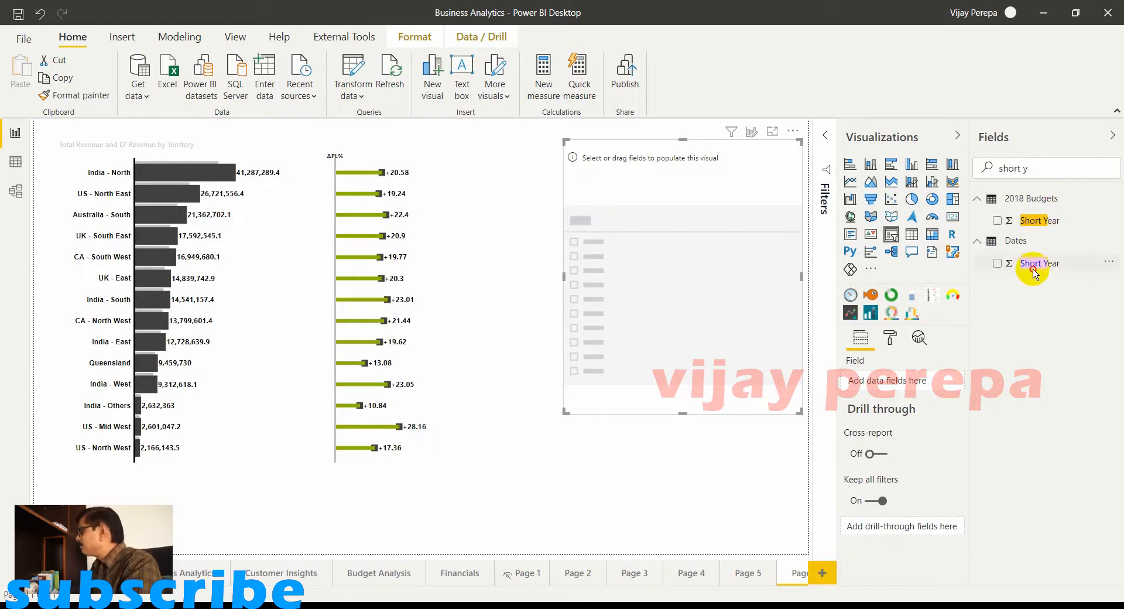
{"action": "left_click", "coordinate": [997, 263]}
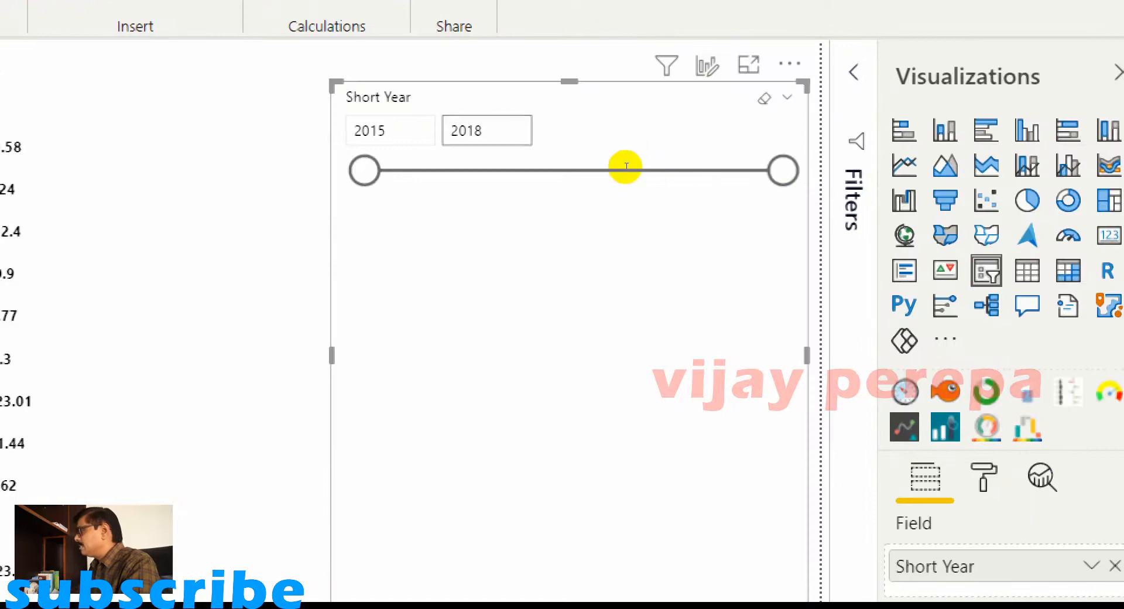
{"action": "mouse_move", "coordinate": [786, 150]}
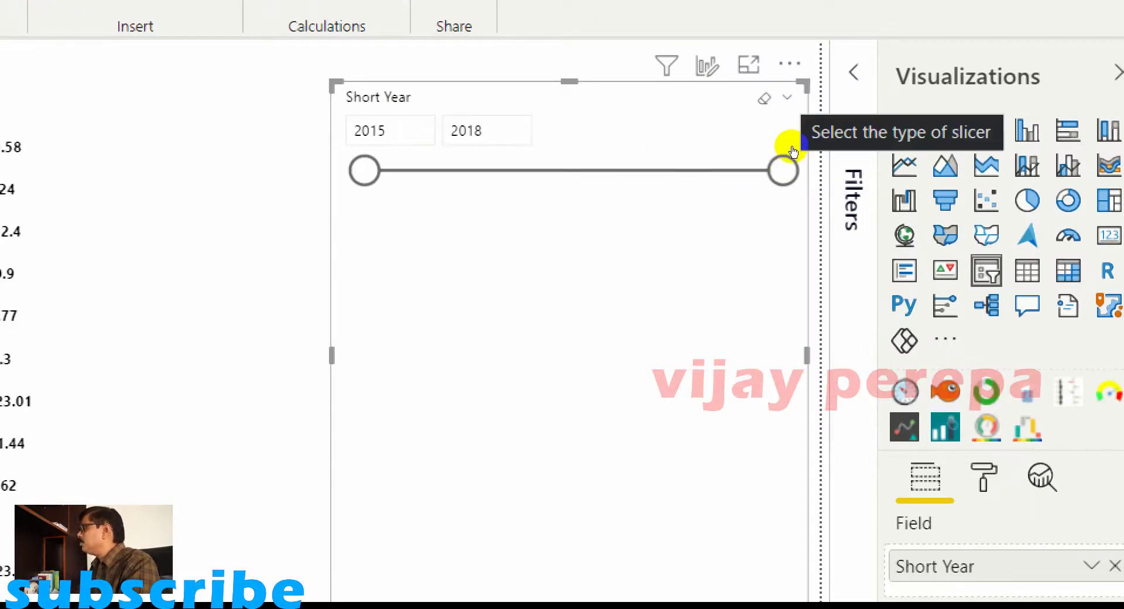
Switch the Short Year slicer to a List style and filter it to 2016.
{"action": "left_click", "coordinate": [787, 97]}
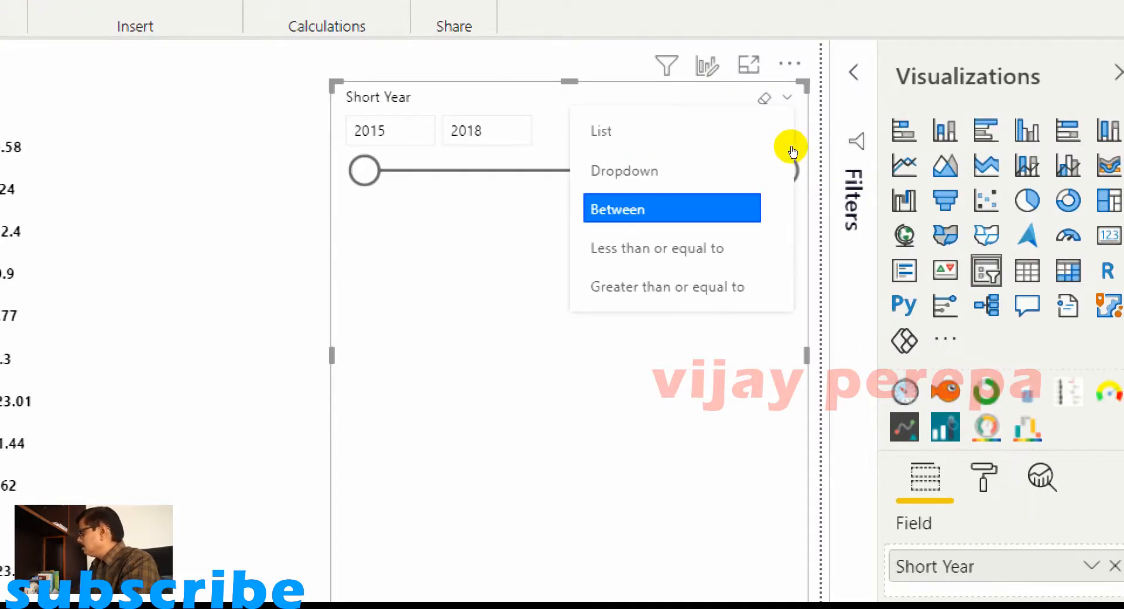
{"action": "left_click", "coordinate": [601, 130]}
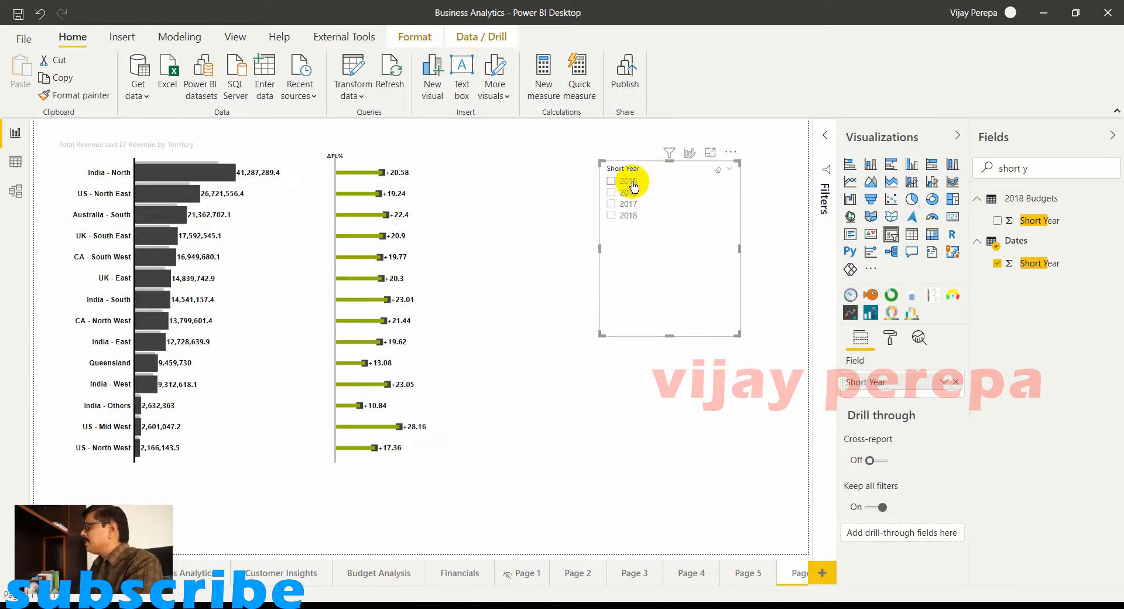
{"action": "left_click", "coordinate": [611, 180]}
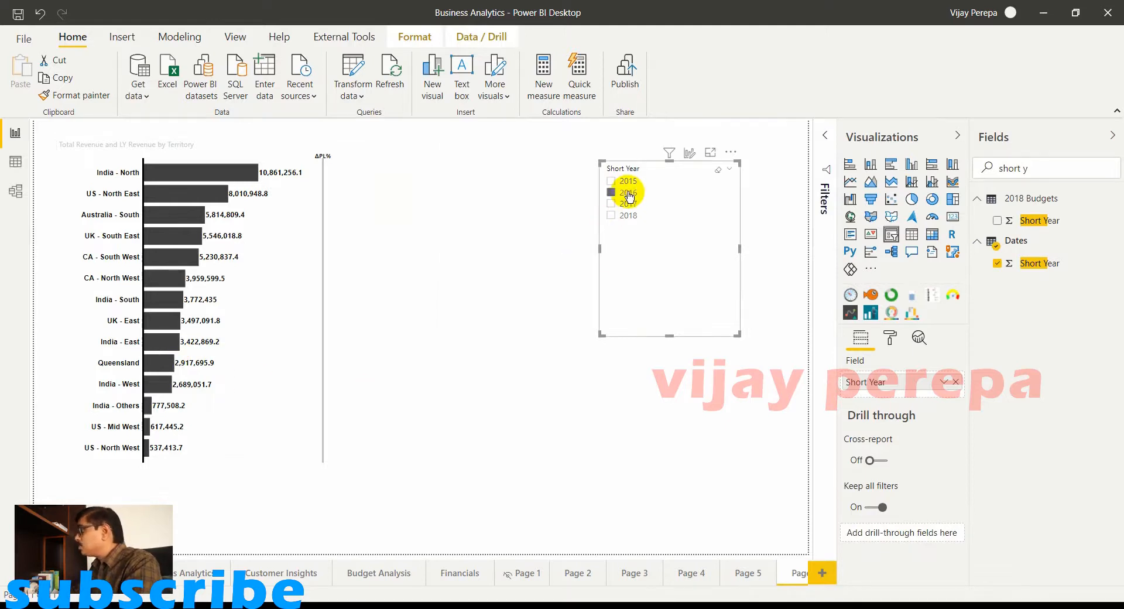
{"action": "left_click", "coordinate": [611, 191]}
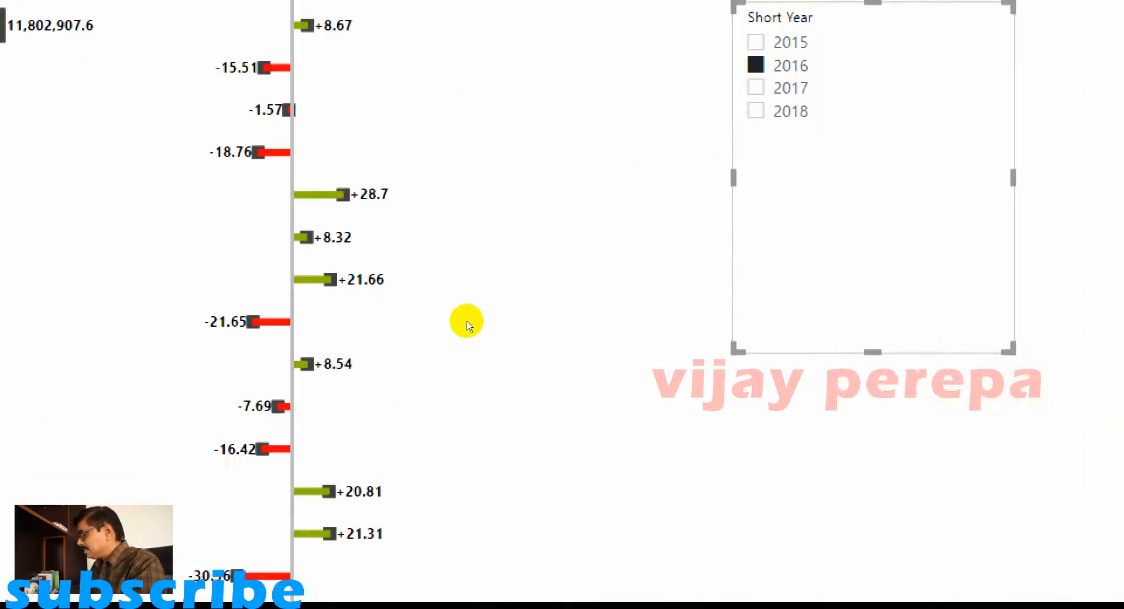